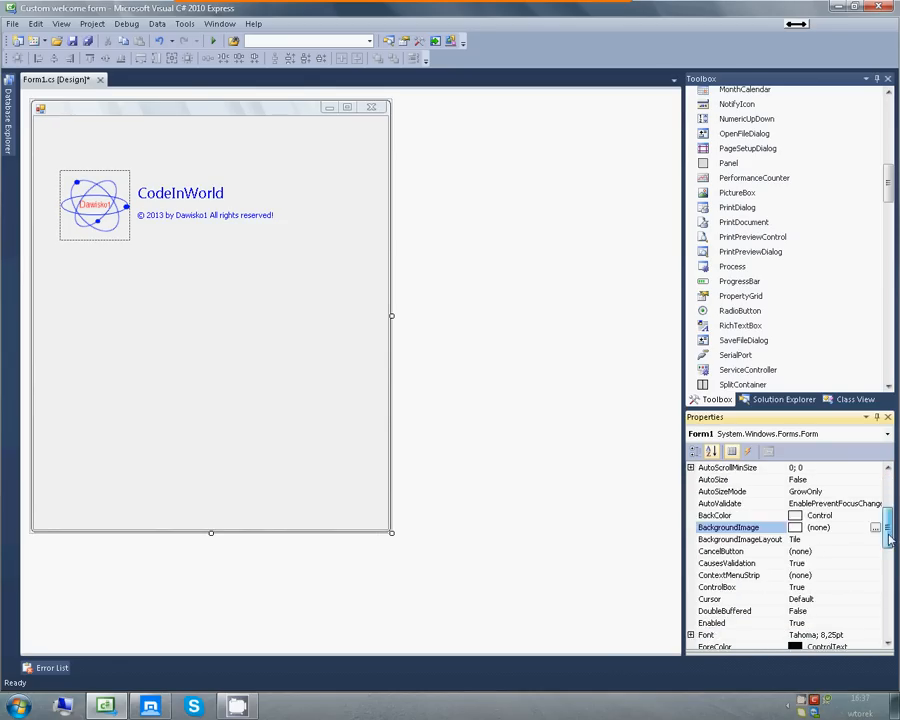
Step: Set the form's FormBorderStyle property to None
scroll(down, 3)
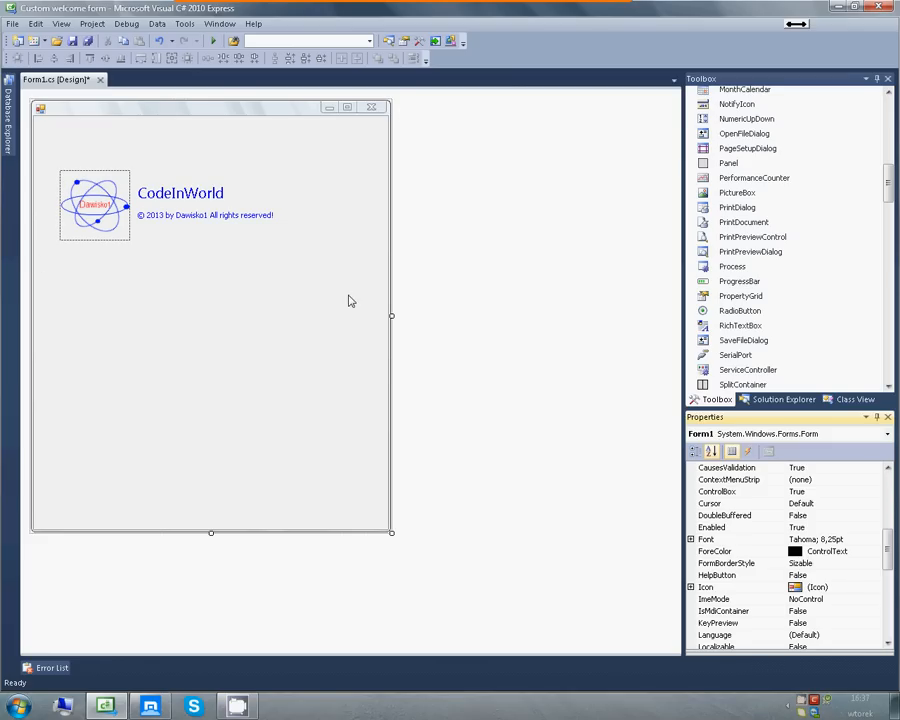
click(727, 563)
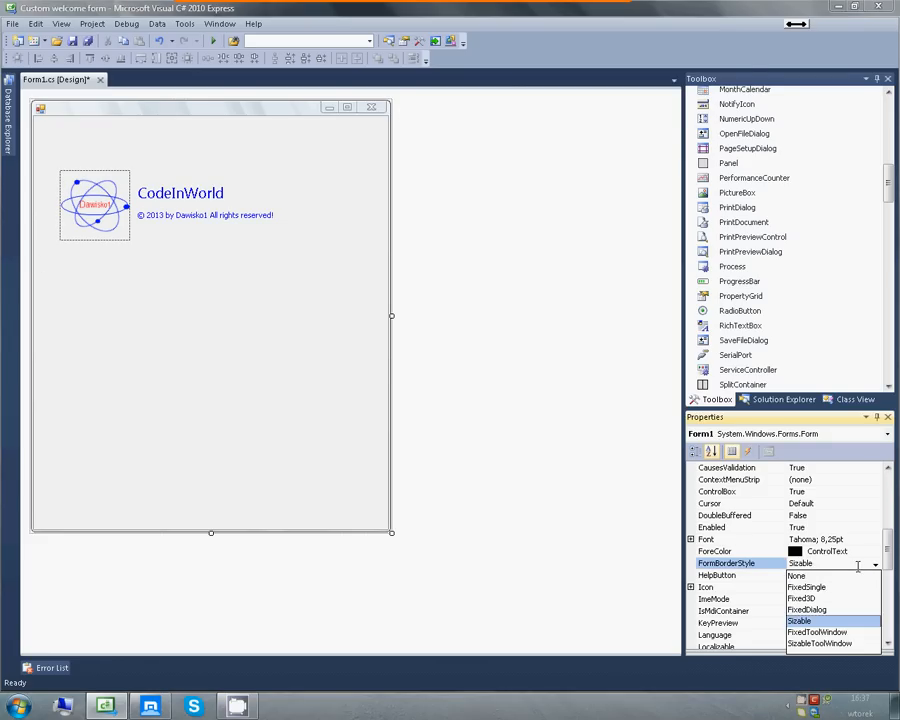
click(796, 575)
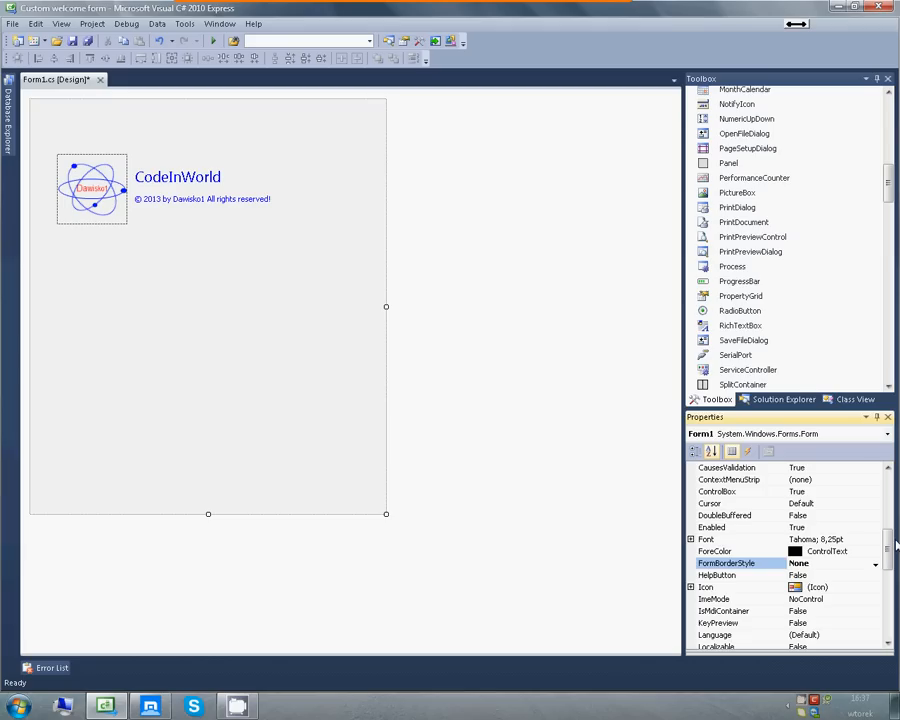
scroll(up, 3)
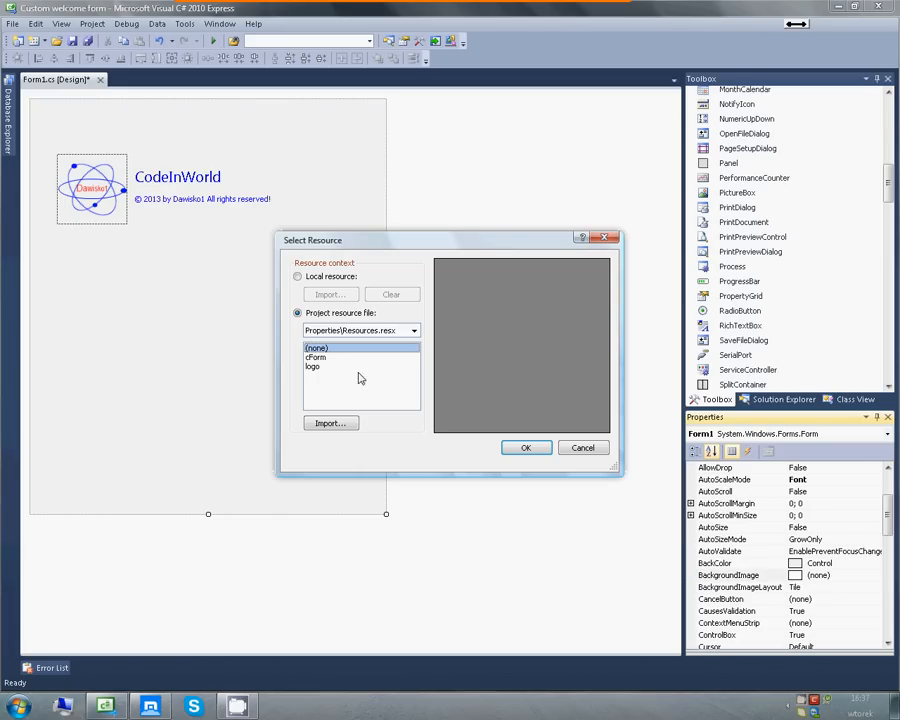
Step: Set the form's BackgroundImage to the cForm project resource
click(316, 357)
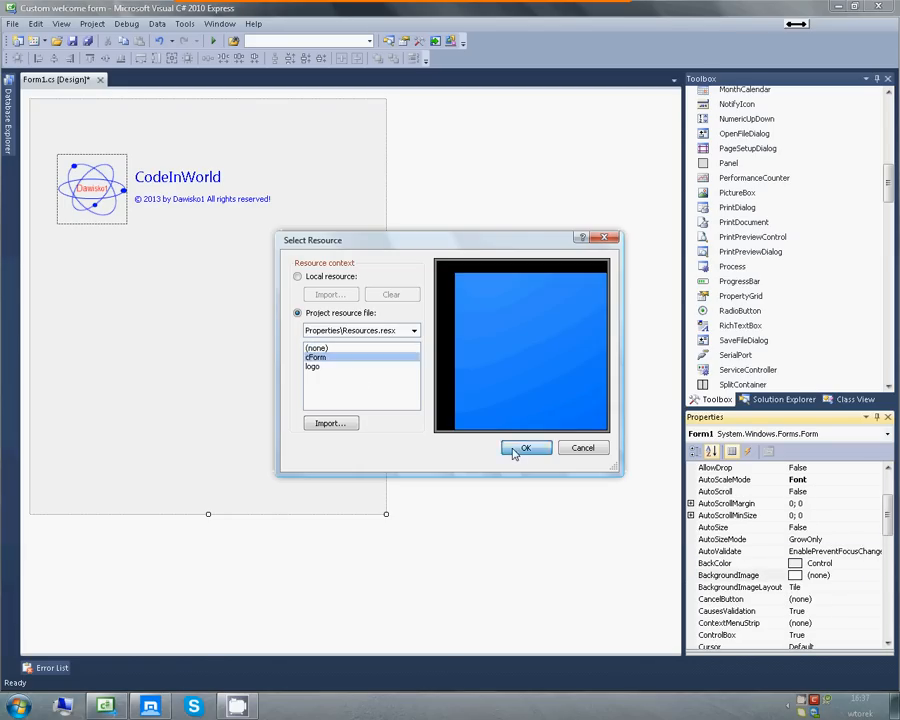
click(525, 448)
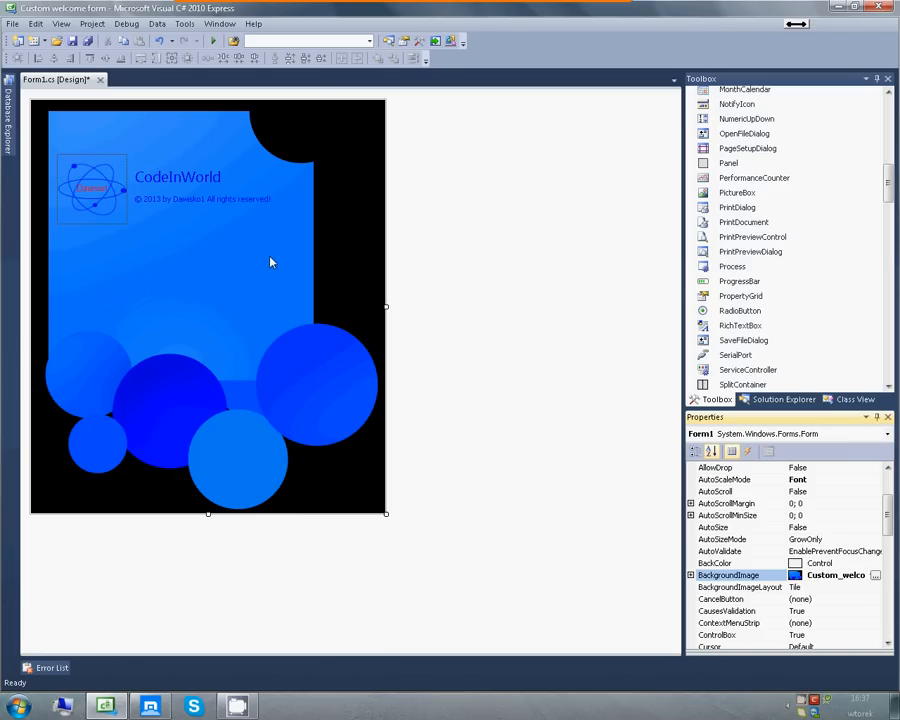
scroll(down, 3)
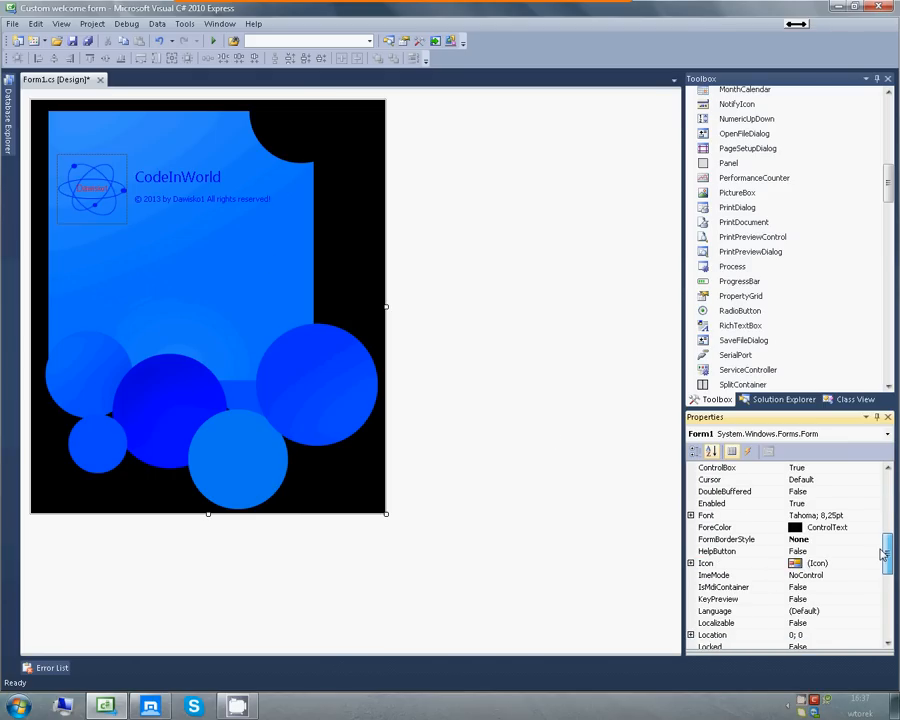
scroll(down, 3)
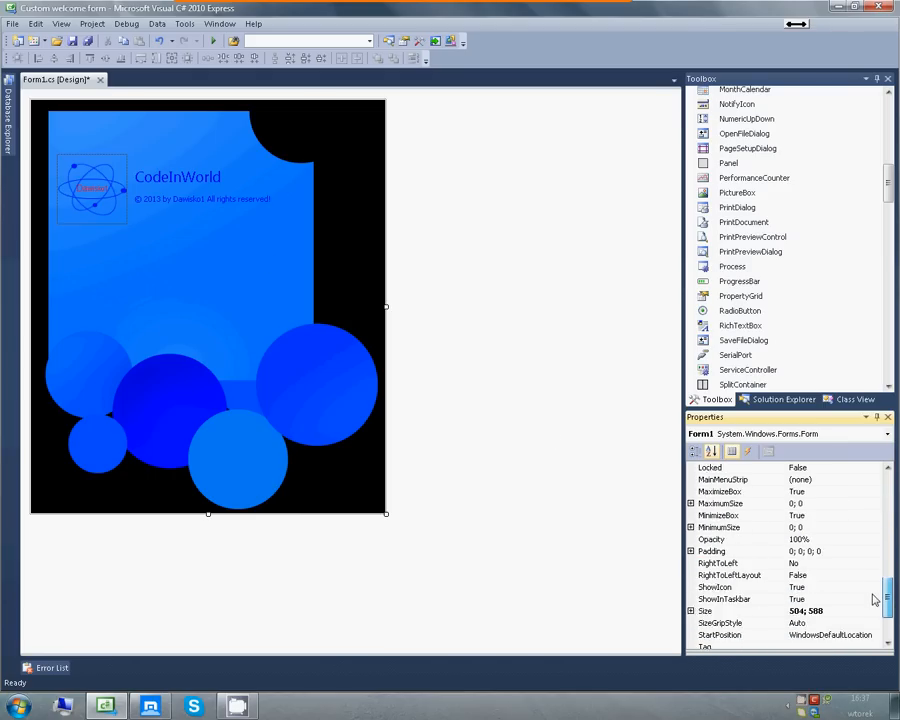
scroll(down, 3)
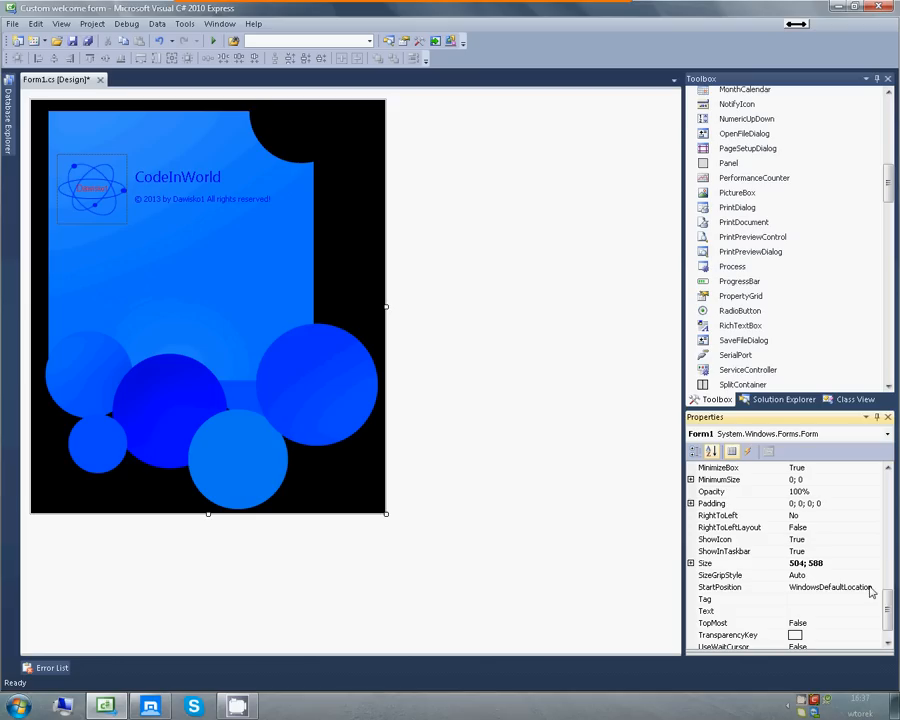
Step: Set the form's StartPosition property to CenterScreen
click(875, 587)
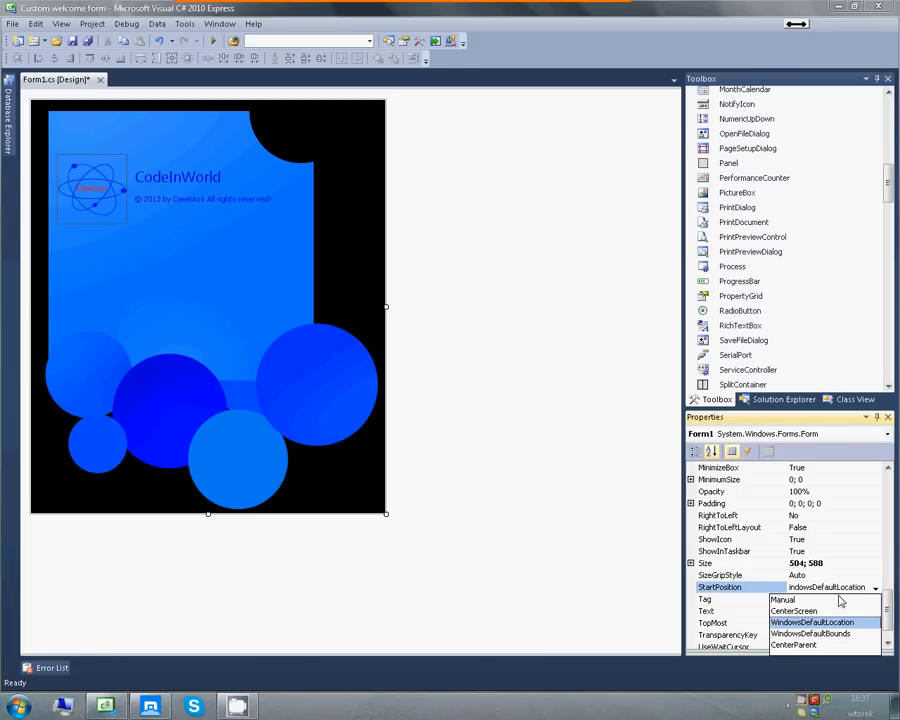
click(793, 611)
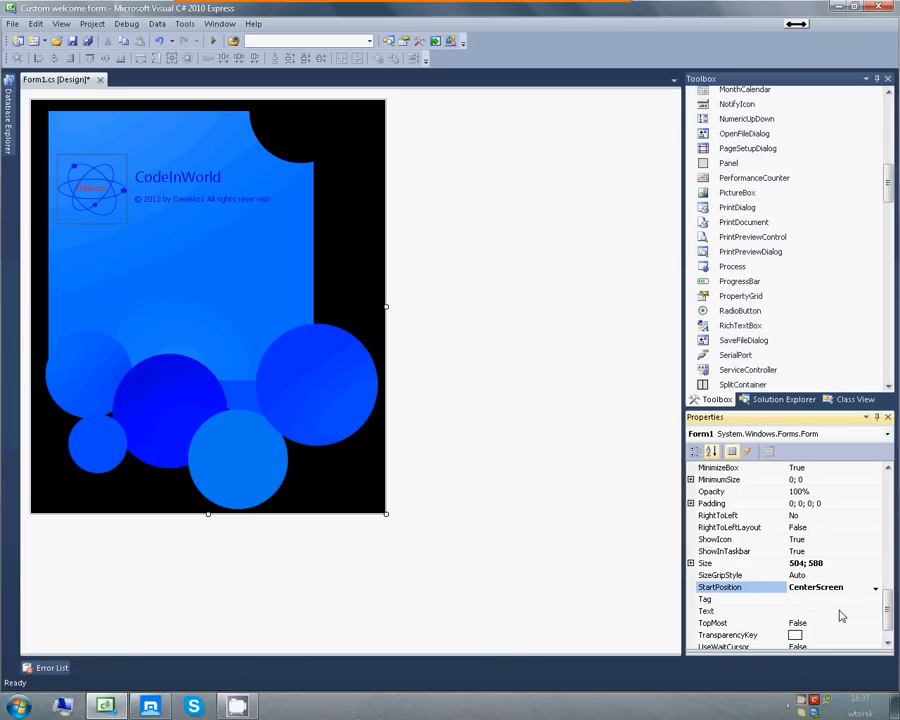
scroll(down, 3)
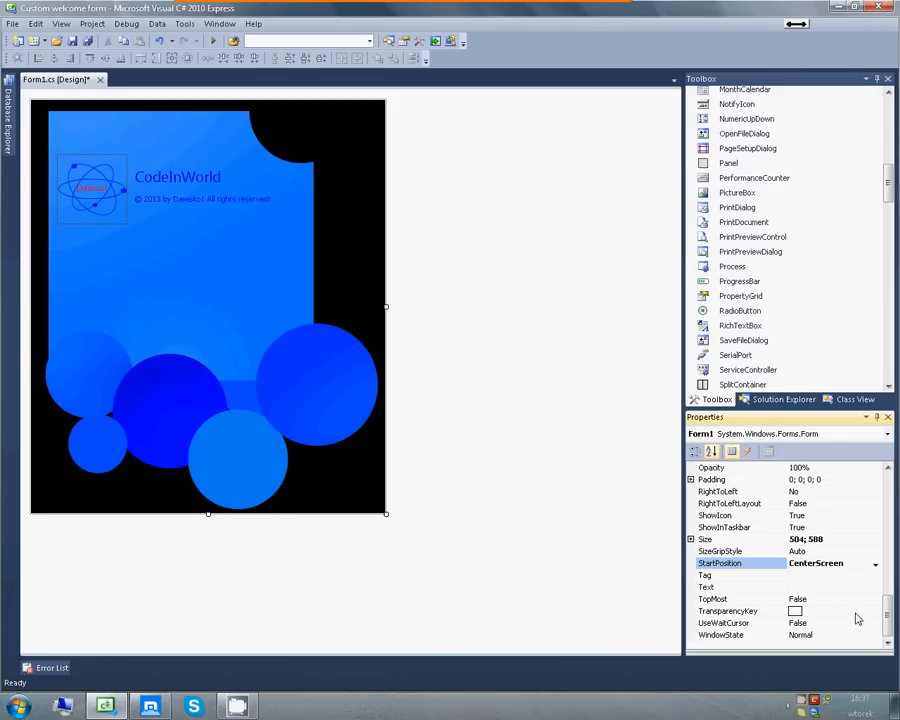
Step: Set Form1's TransparencyKey property to Black
click(874, 611)
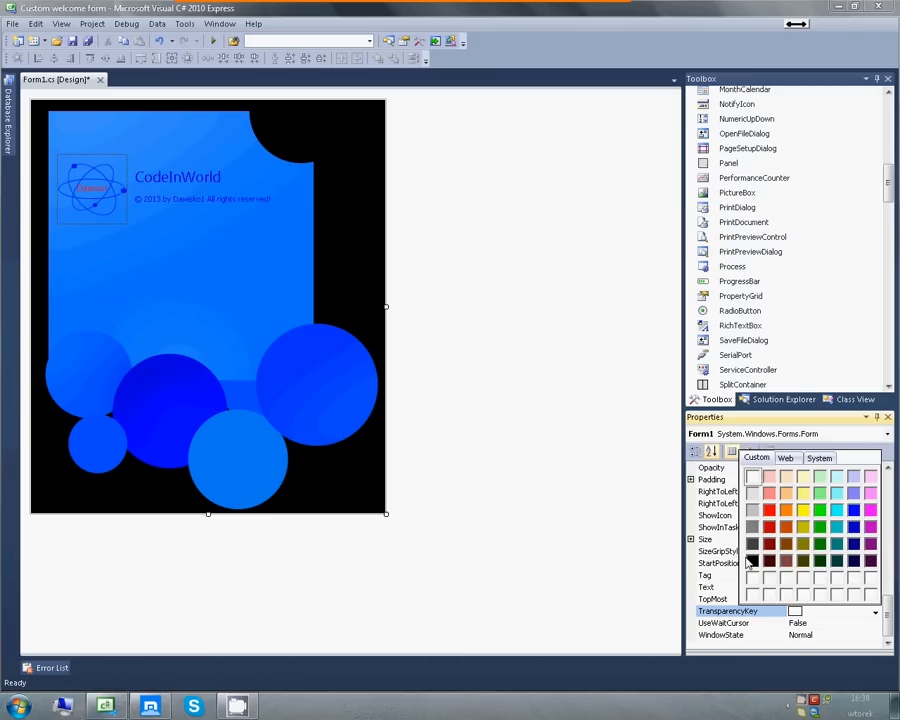
click(752, 561)
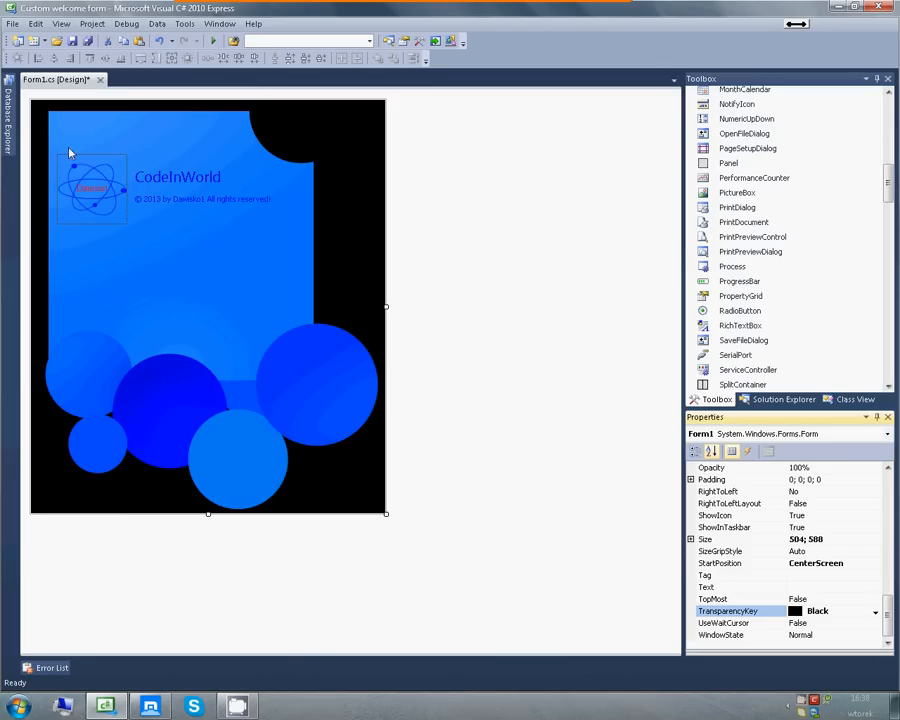
mouse_move(360, 463)
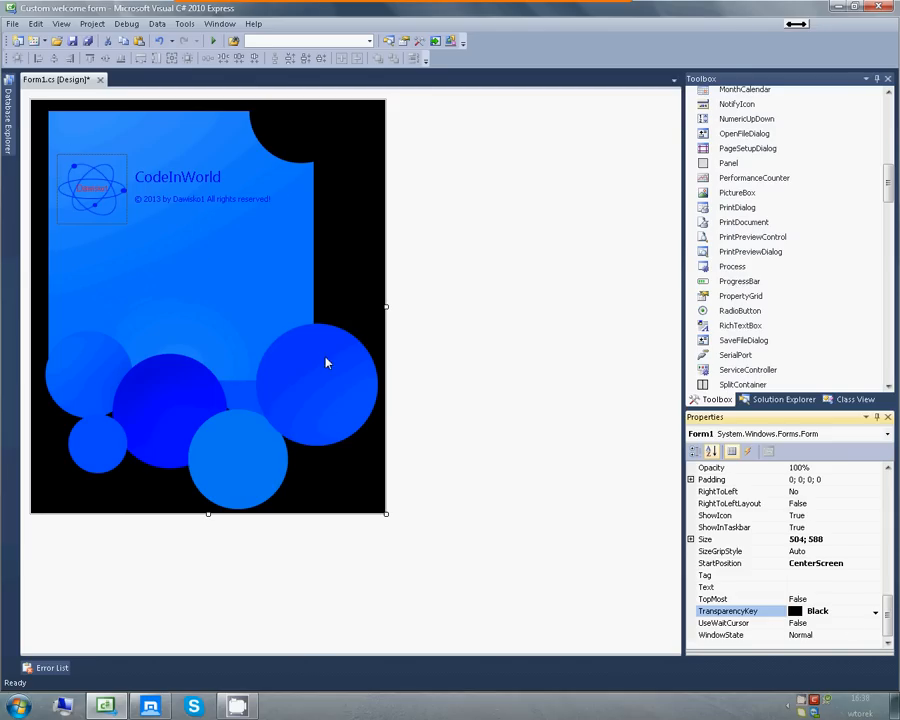
mouse_move(226, 112)
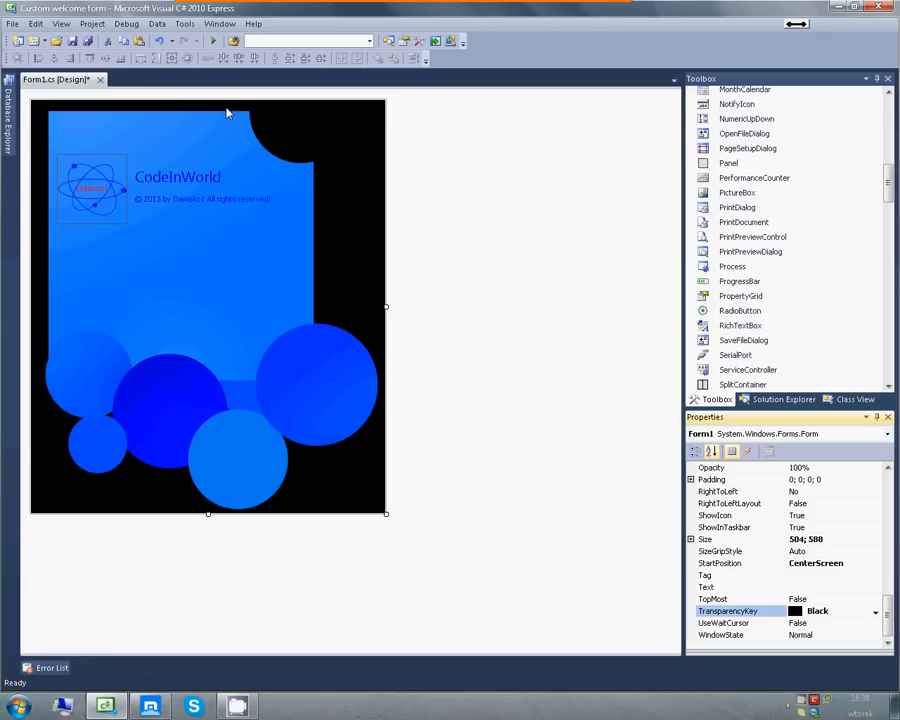
mouse_move(165, 470)
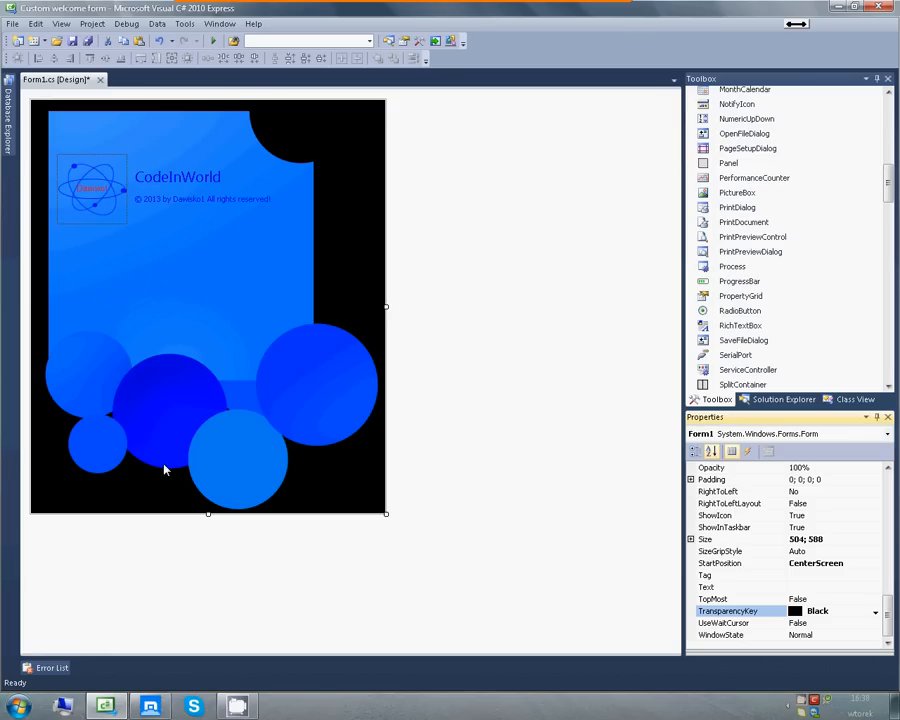
mouse_move(358, 305)
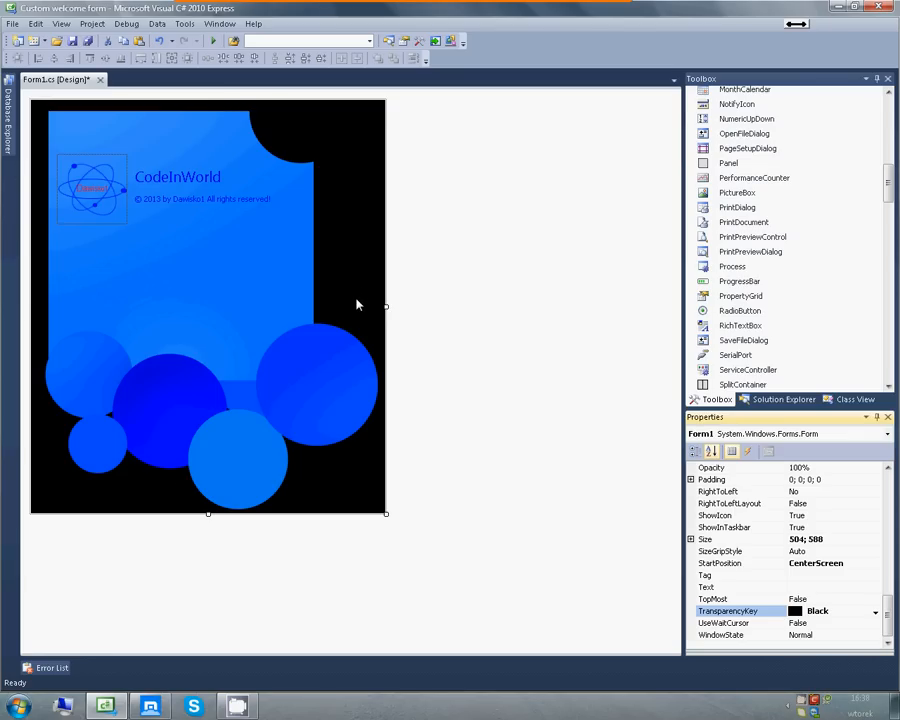
mouse_move(355, 287)
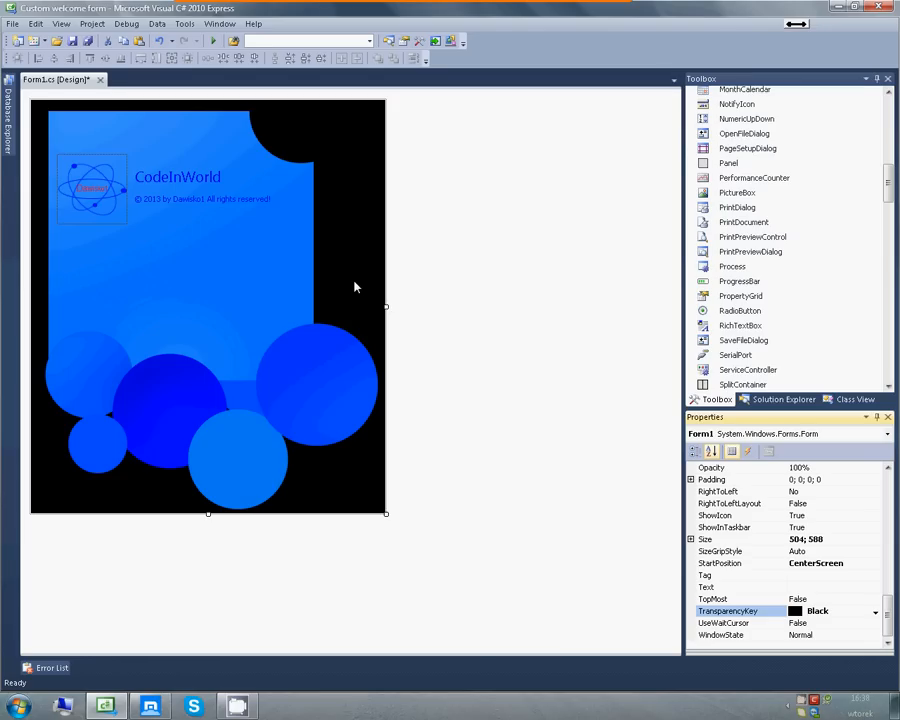
mouse_move(259, 158)
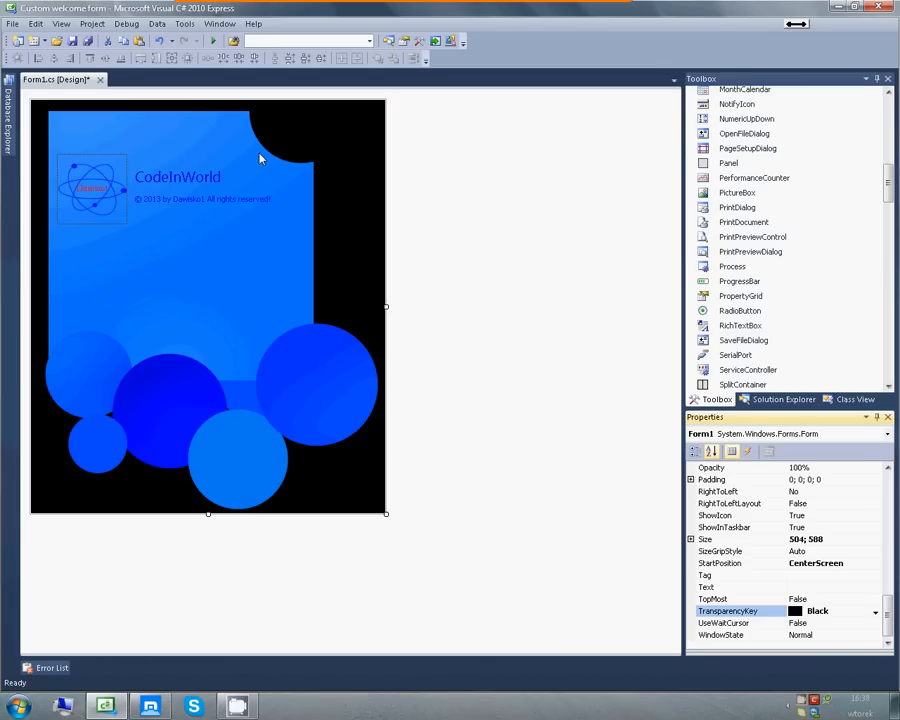
mouse_move(286, 444)
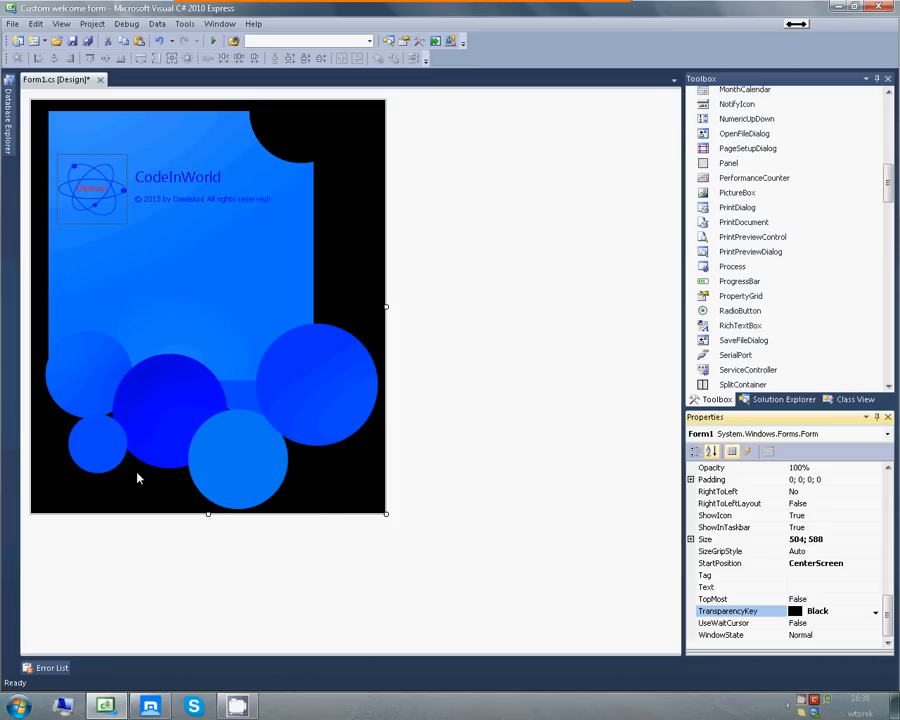
mouse_move(83, 424)
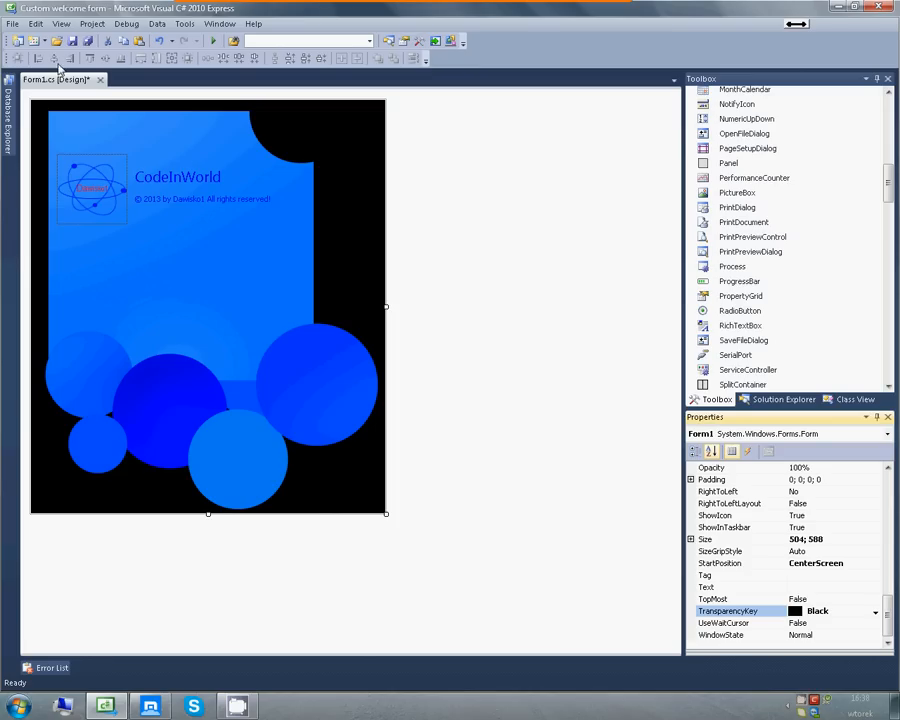
mouse_move(884, 615)
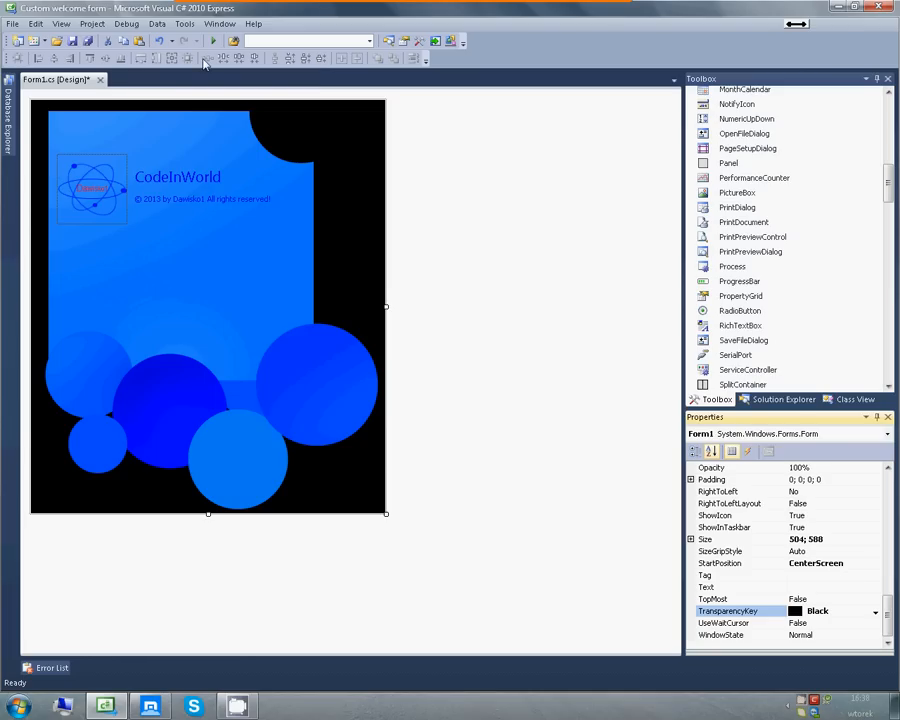
mouse_move(209, 150)
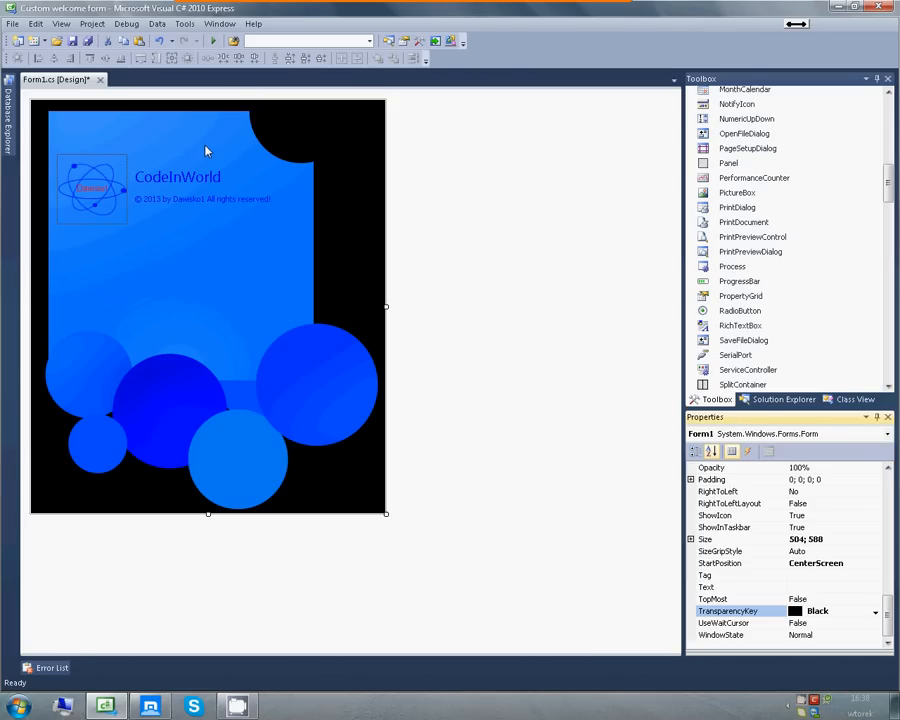
mouse_move(238, 74)
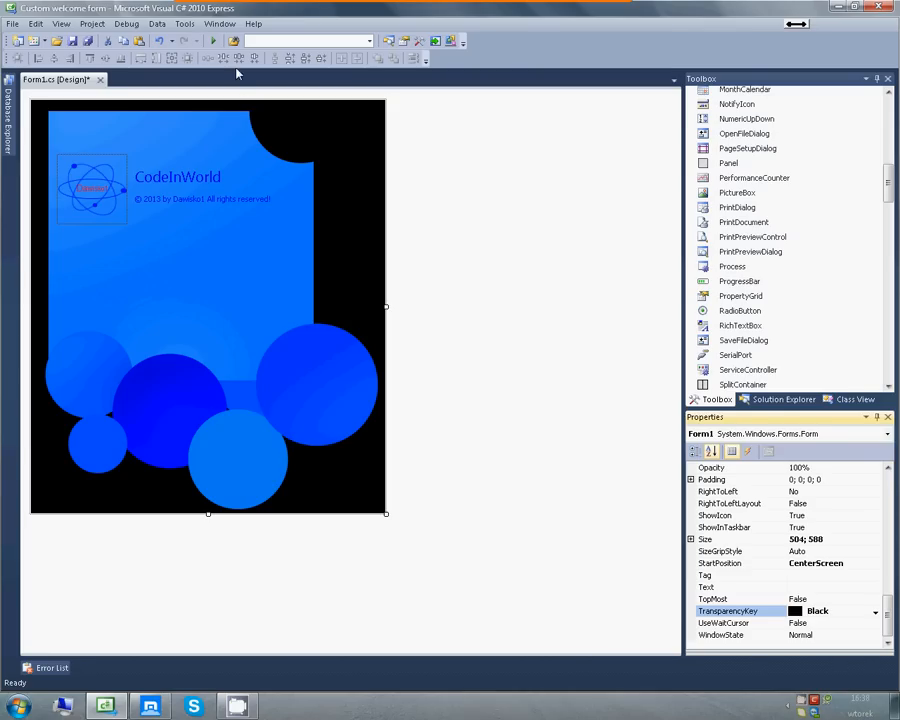
mouse_move(213, 40)
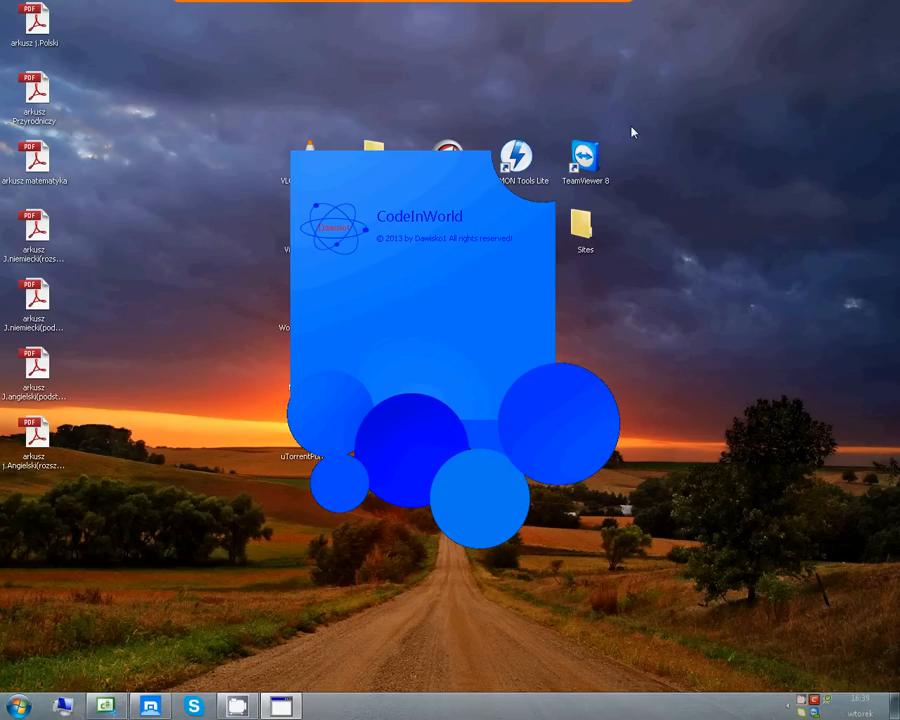
mouse_move(520, 215)
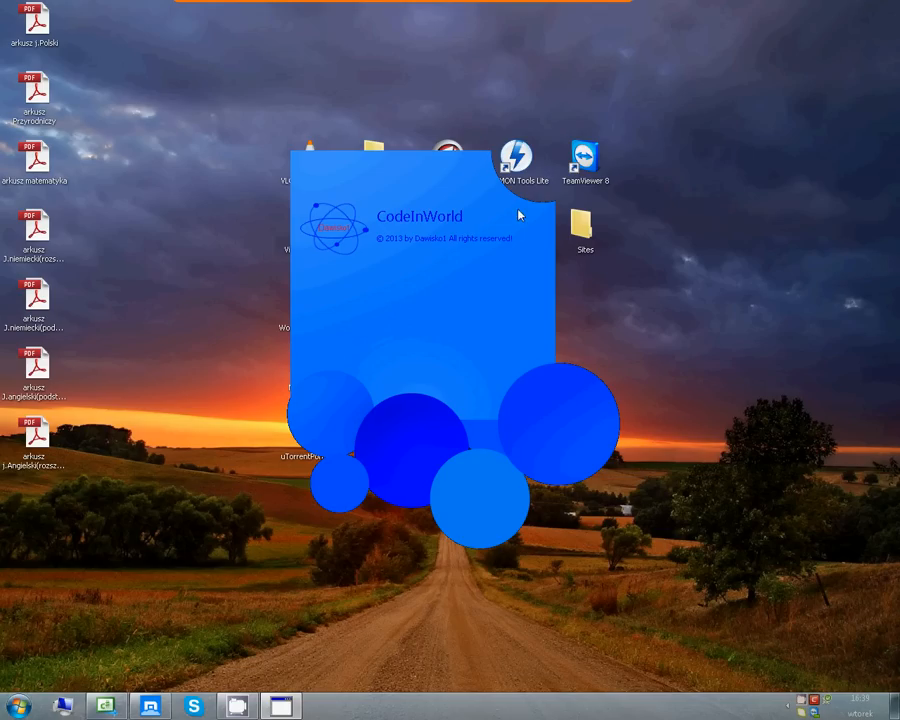
mouse_move(551, 216)
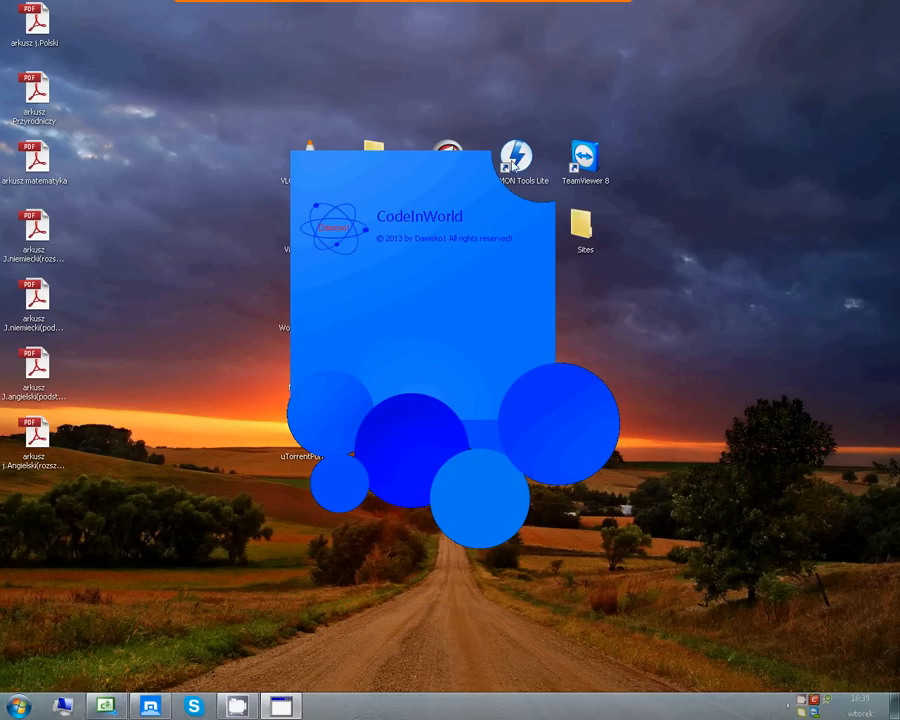
mouse_move(494, 152)
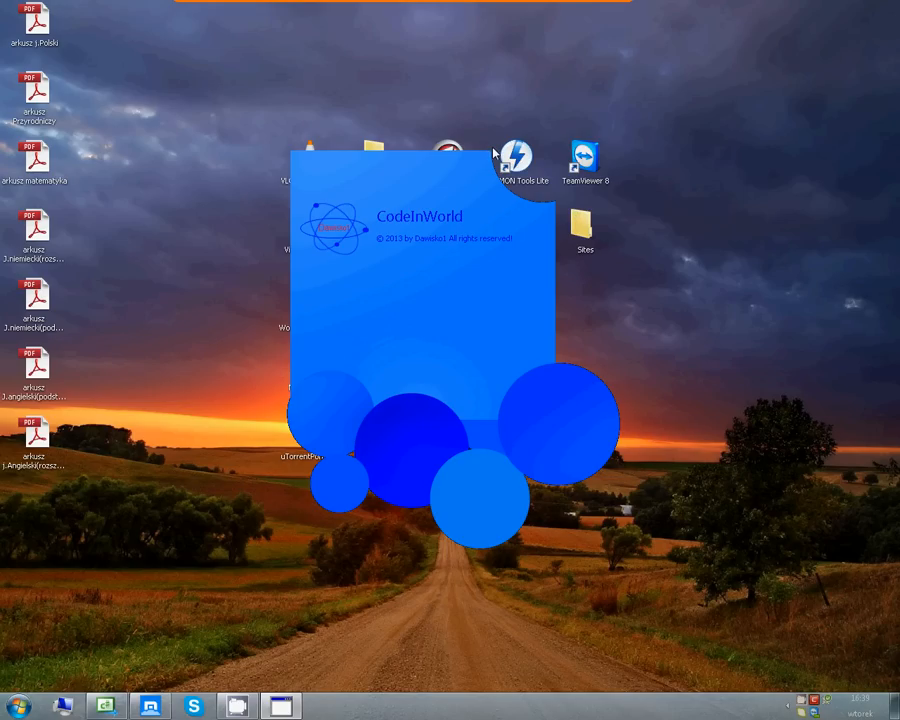
mouse_move(490, 152)
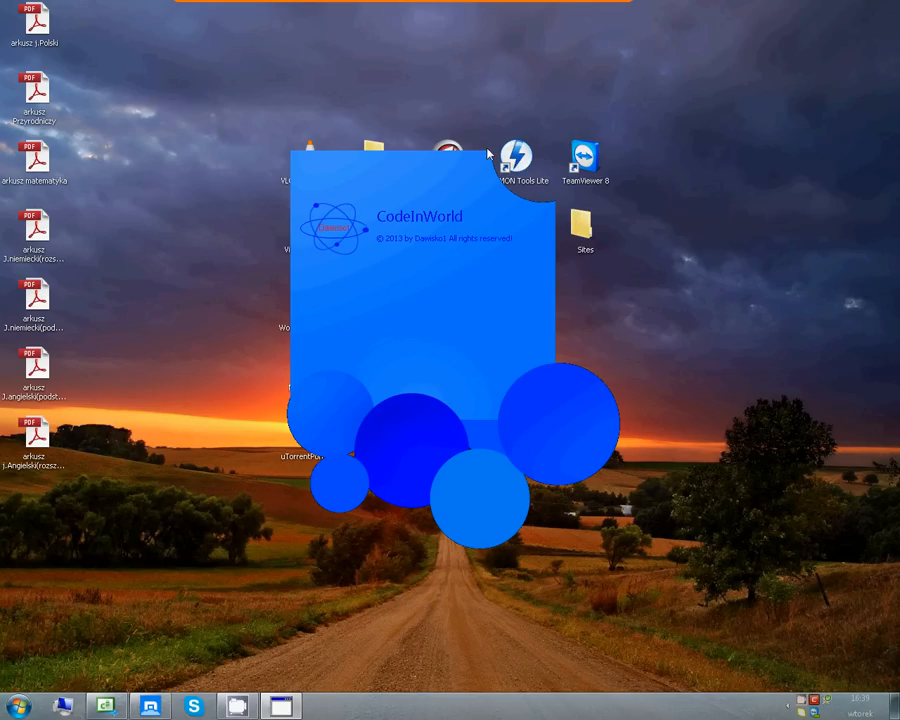
mouse_move(557, 203)
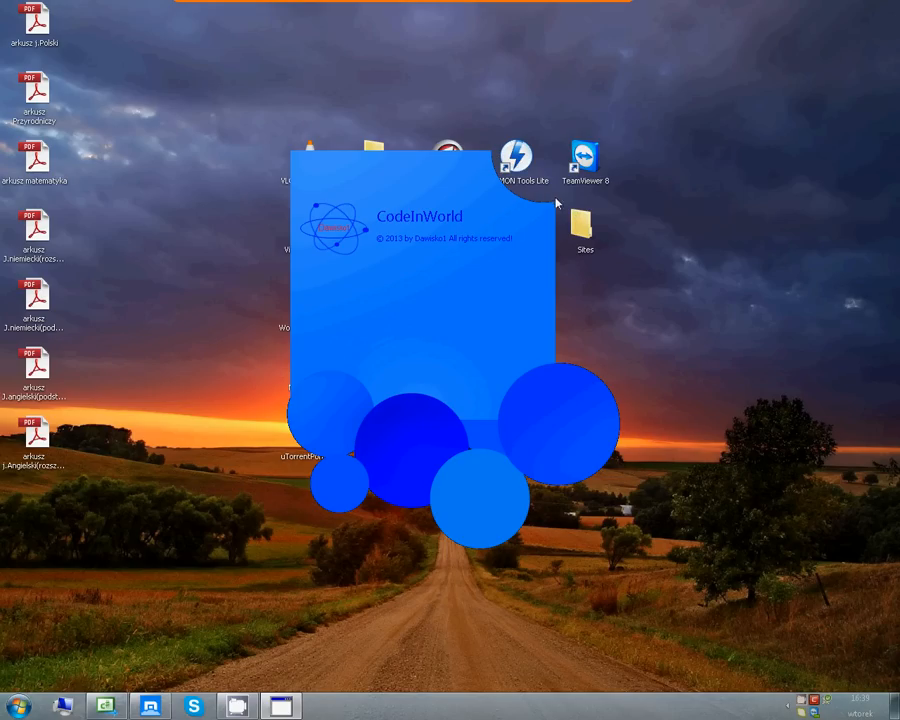
mouse_move(508, 194)
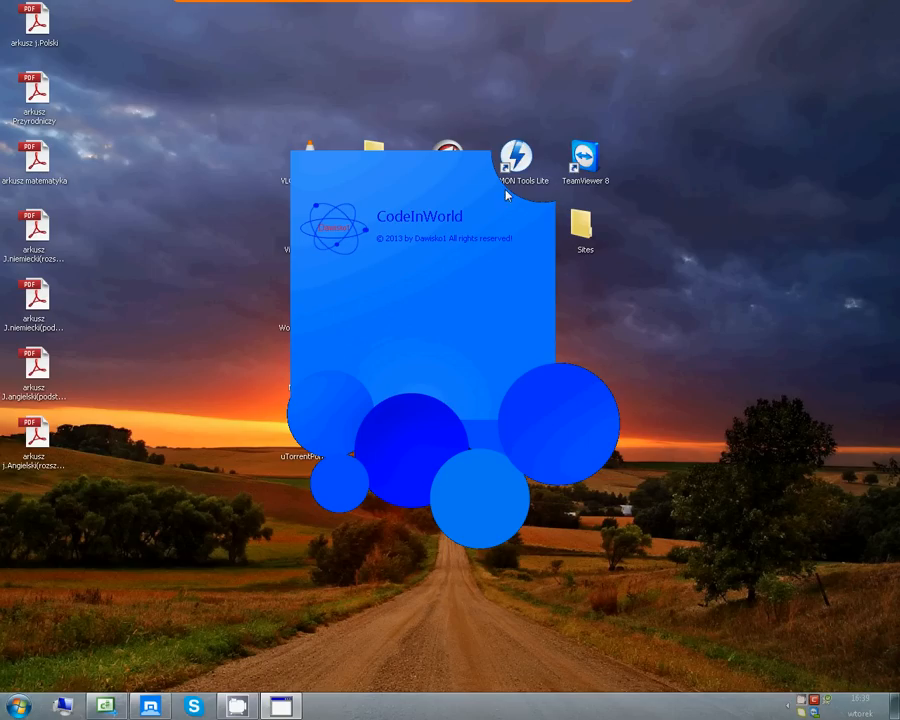
mouse_move(490, 160)
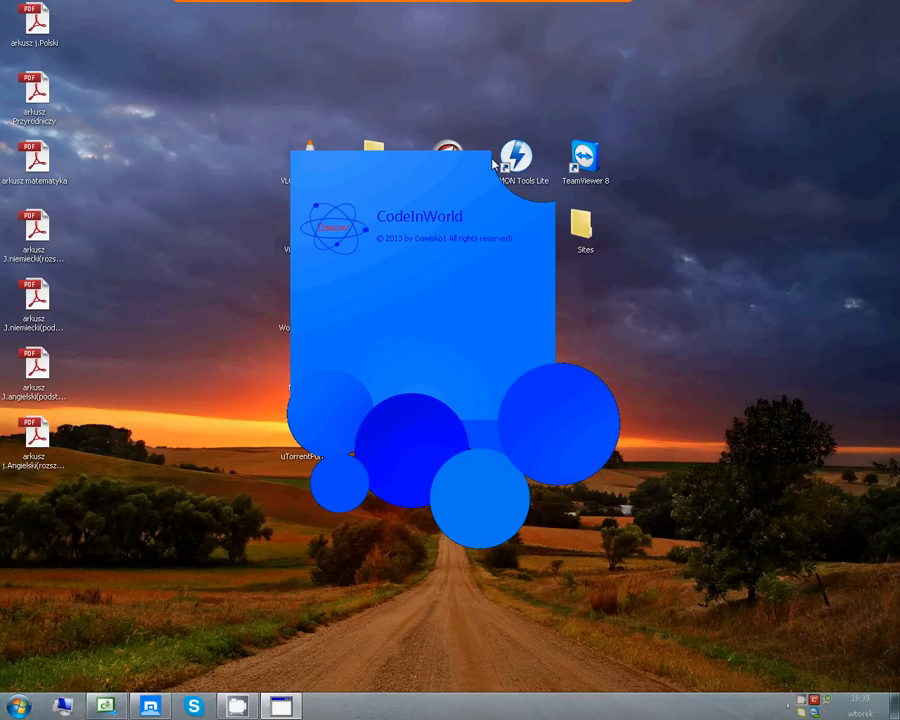
mouse_move(510, 200)
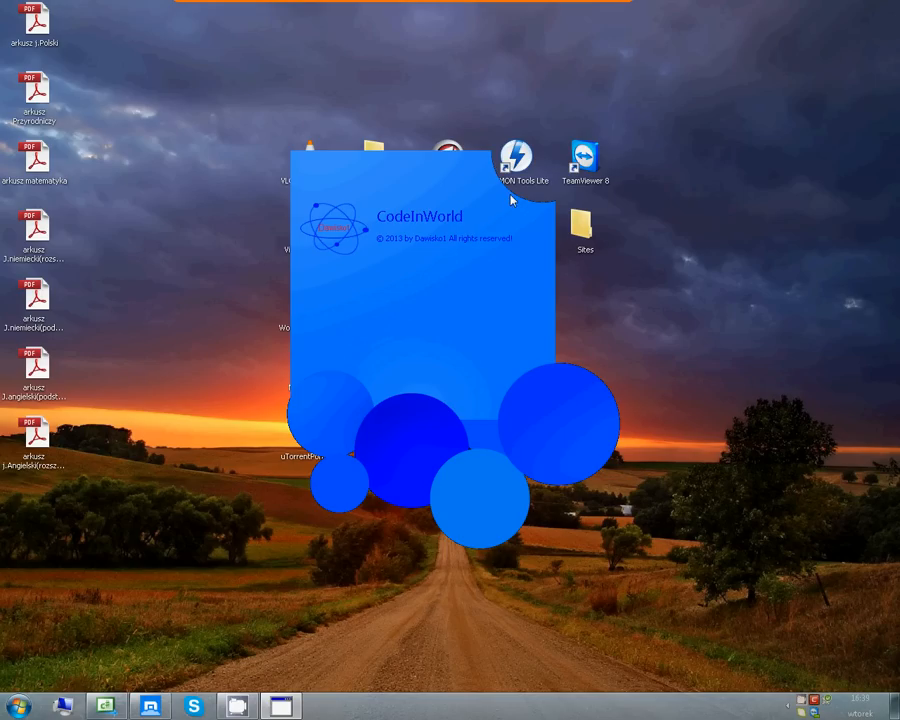
mouse_move(557, 221)
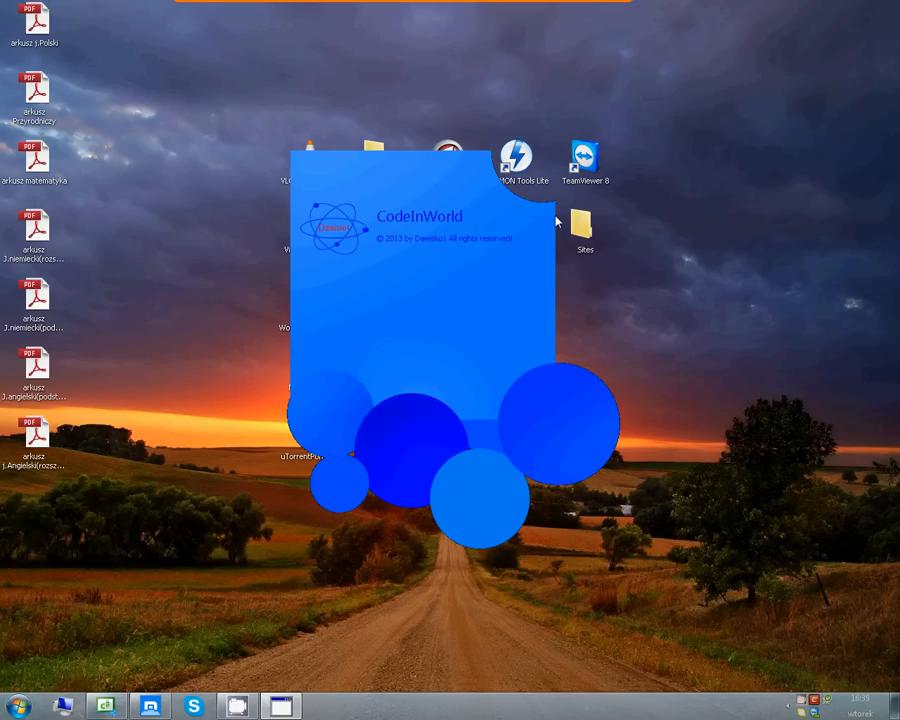
mouse_move(585, 178)
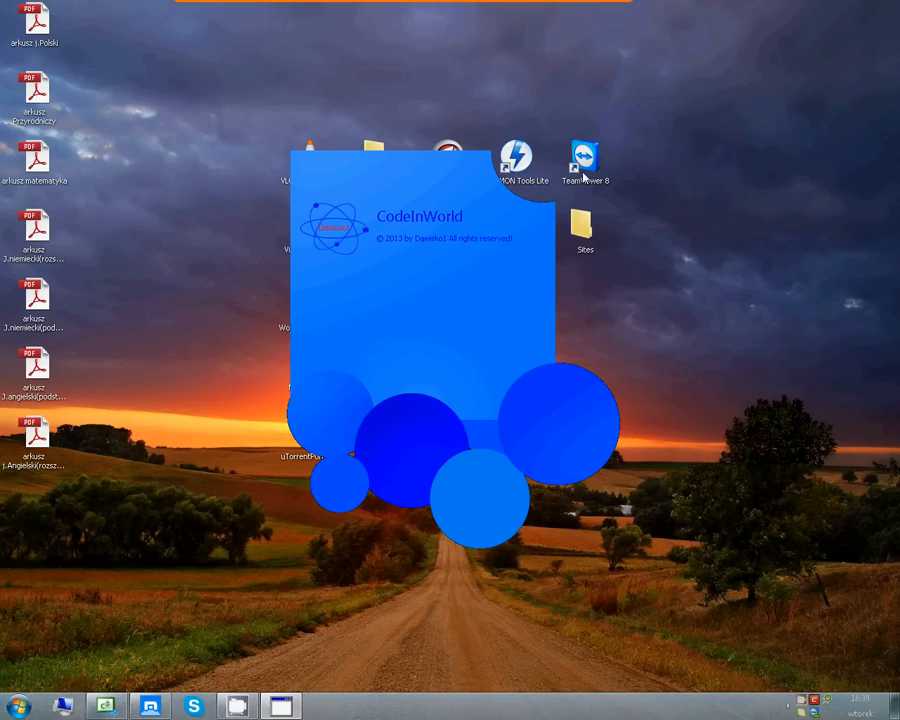